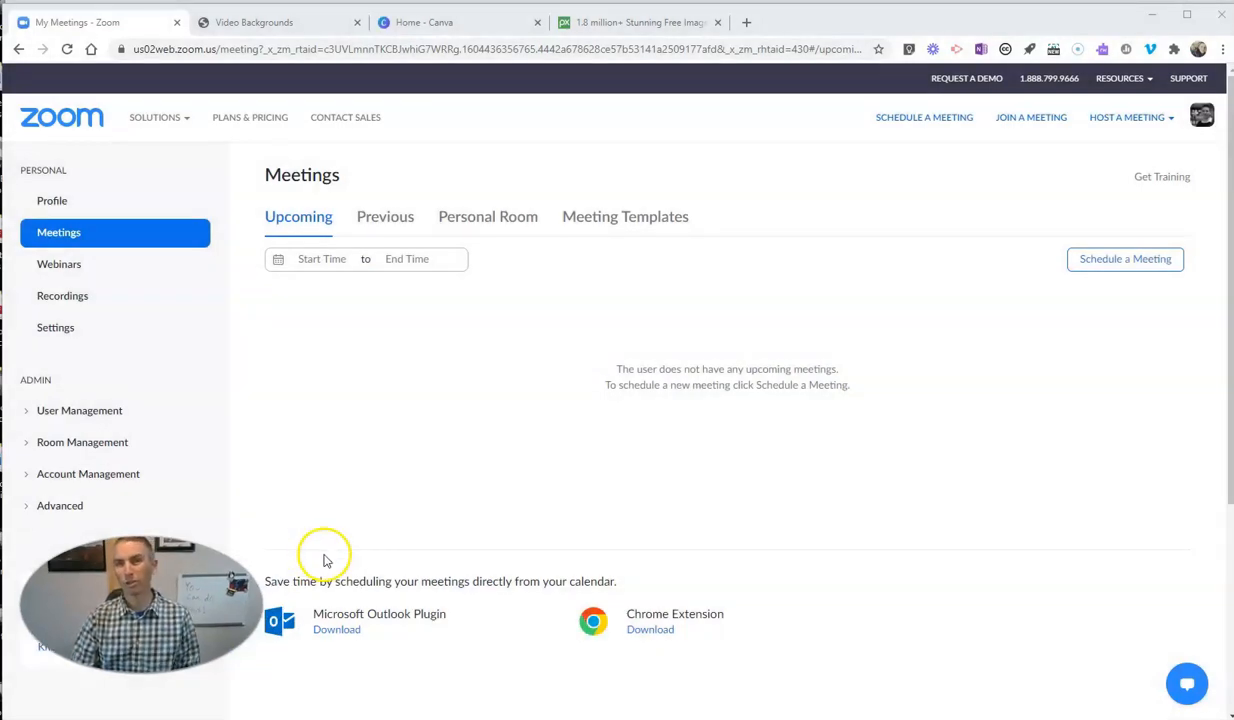
pyautogui.moveTo(450, 393)
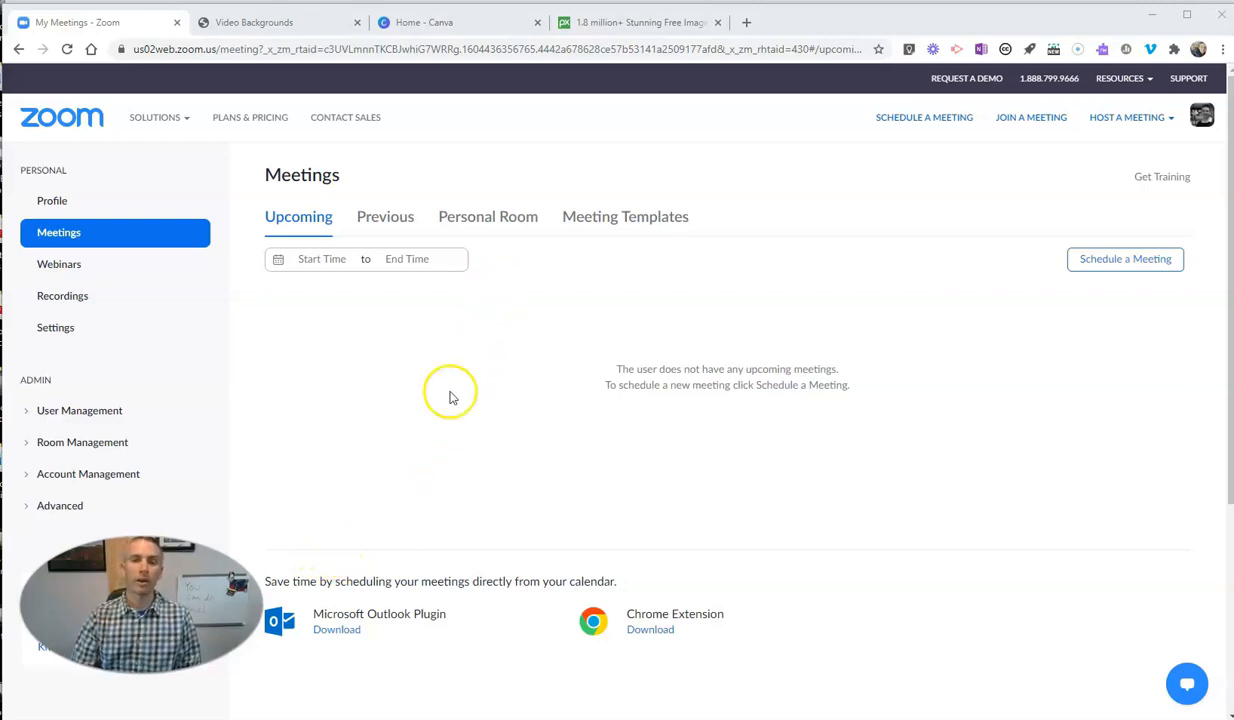
# - Host a new meeting from the My Meetings page of the Zoom web portal
pyautogui.click(155, 117)
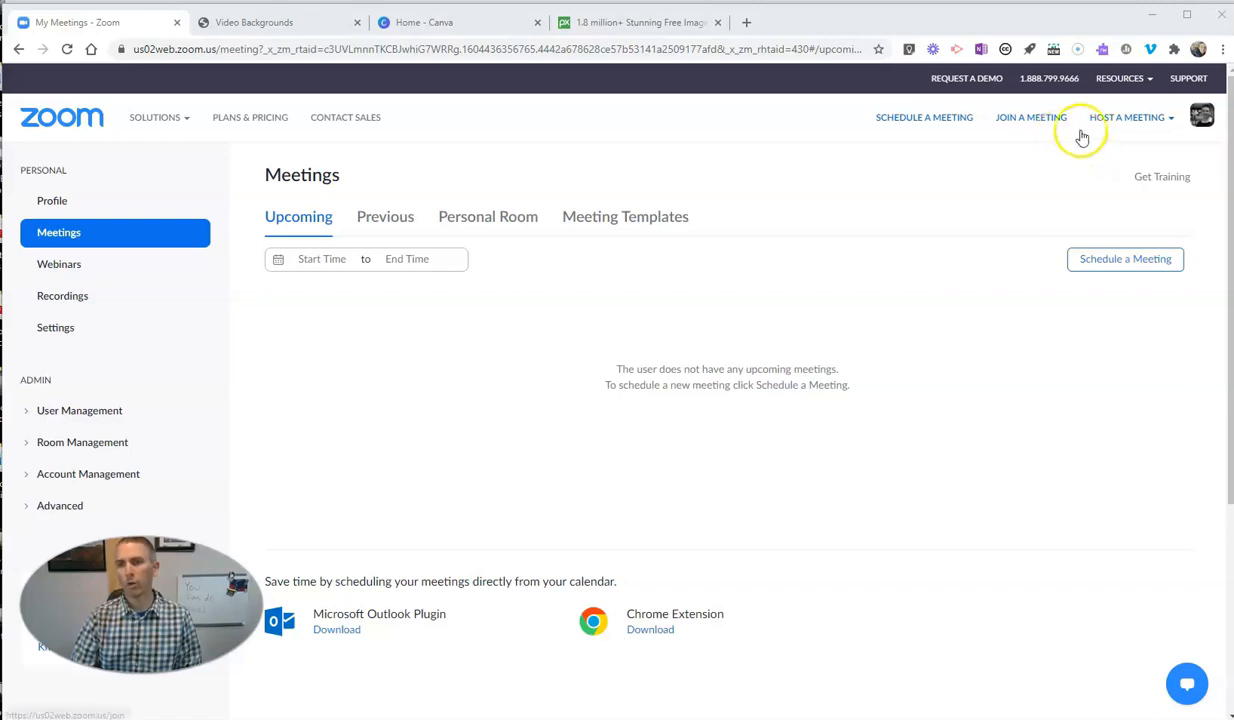
pyautogui.click(1128, 117)
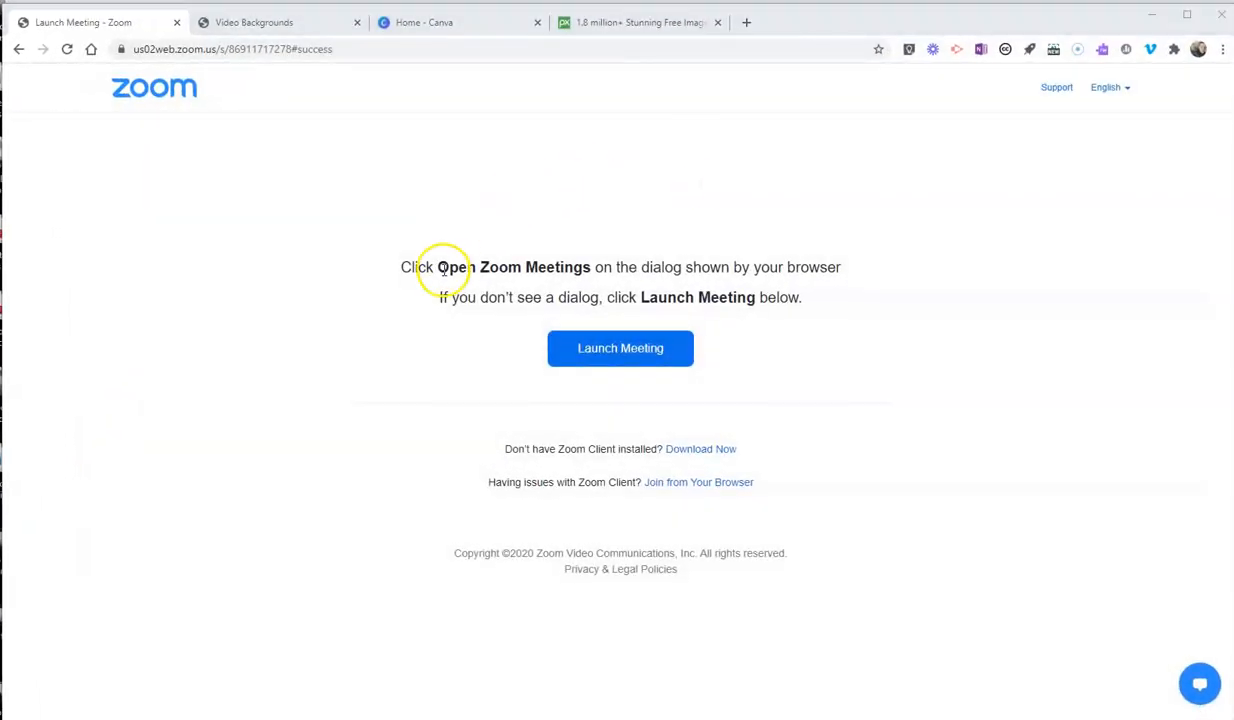
pyautogui.moveTo(388, 443)
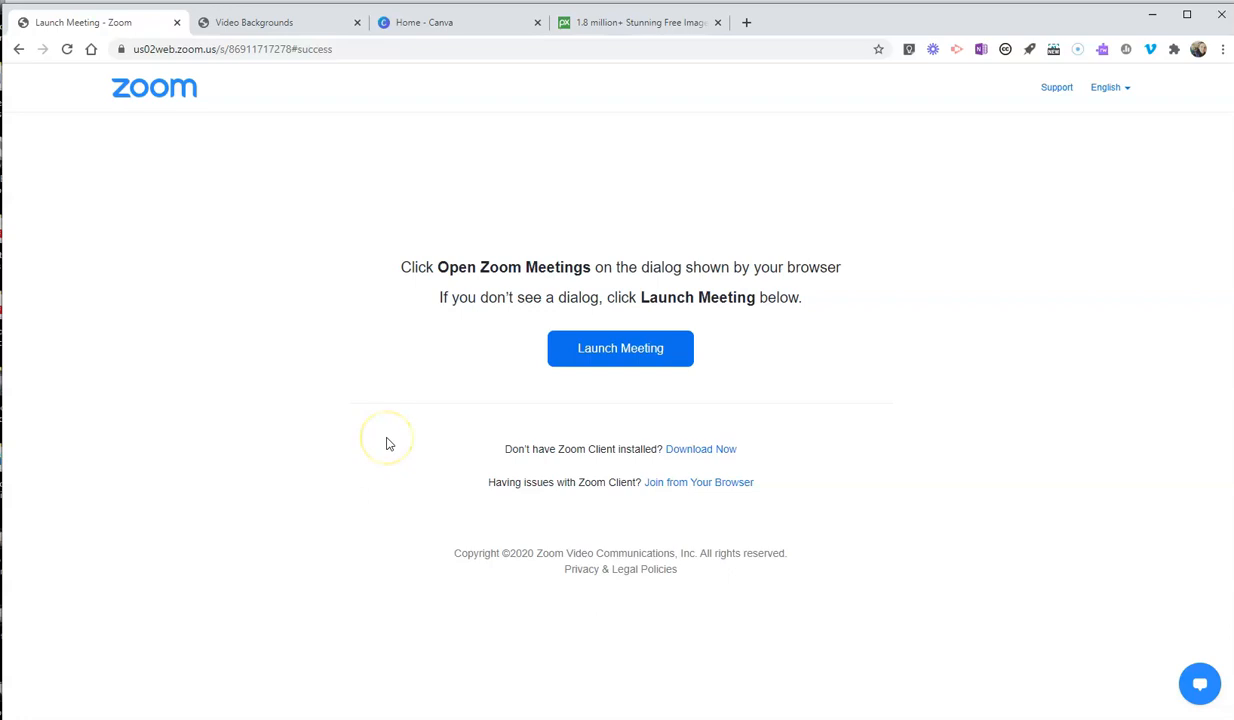
# - Launch the meeting with computer audio, pause recording, and open the Video Backgrounds page
pyautogui.click(620, 348)
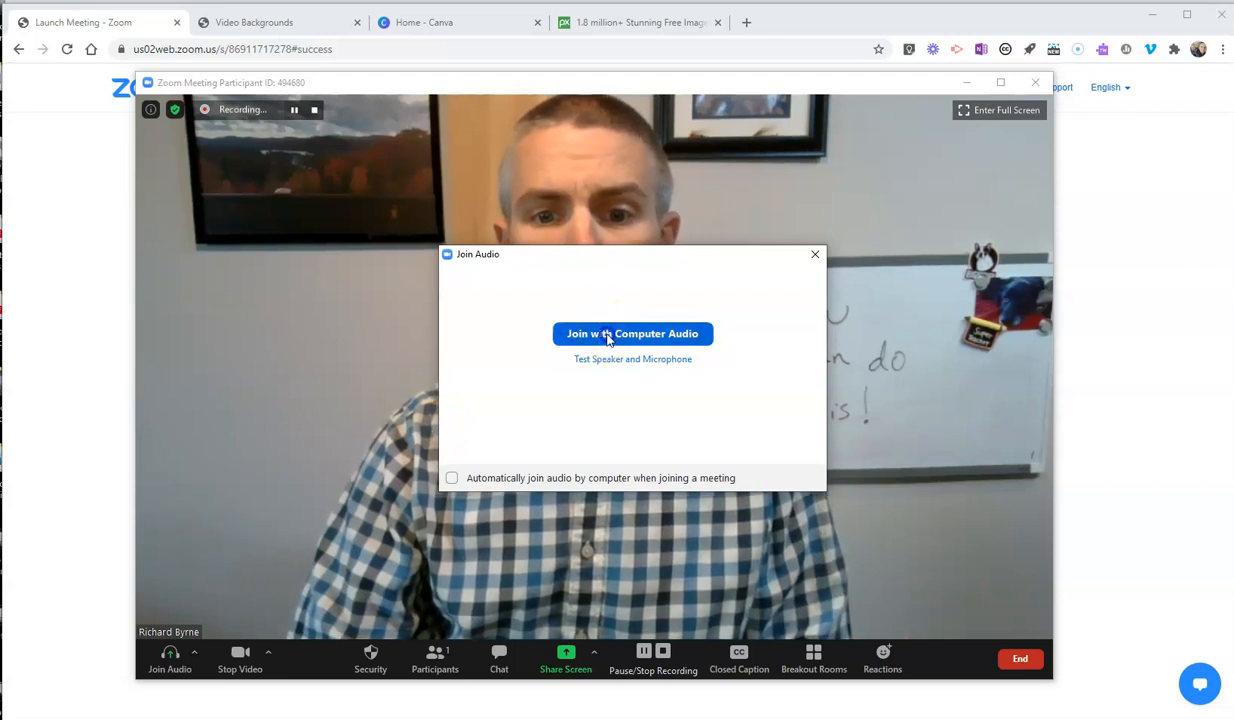
pyautogui.click(632, 333)
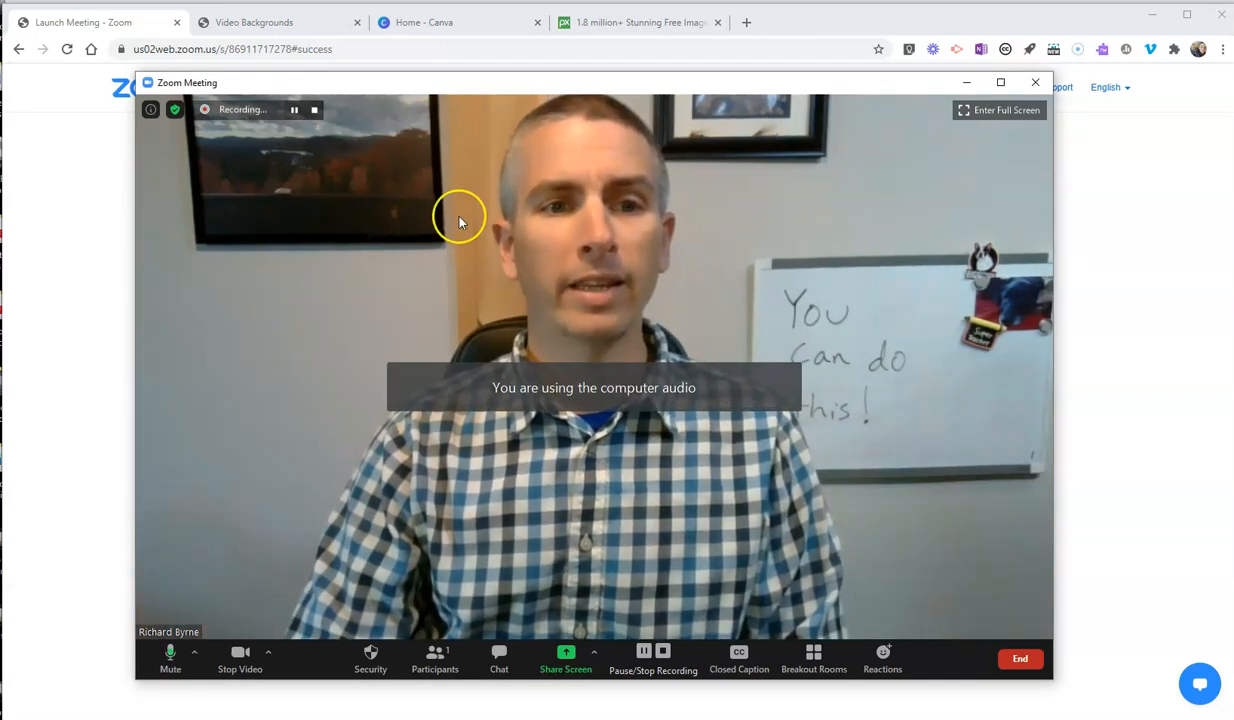
pyautogui.click(294, 110)
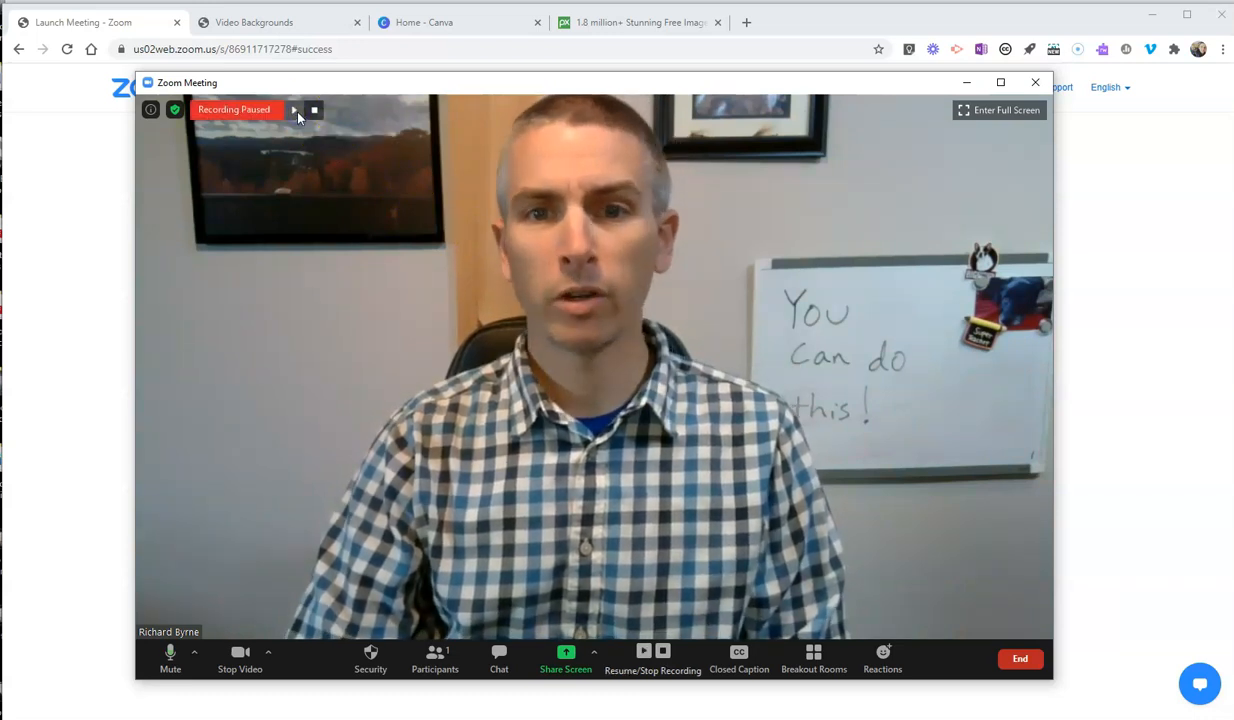
pyautogui.click(265, 22)
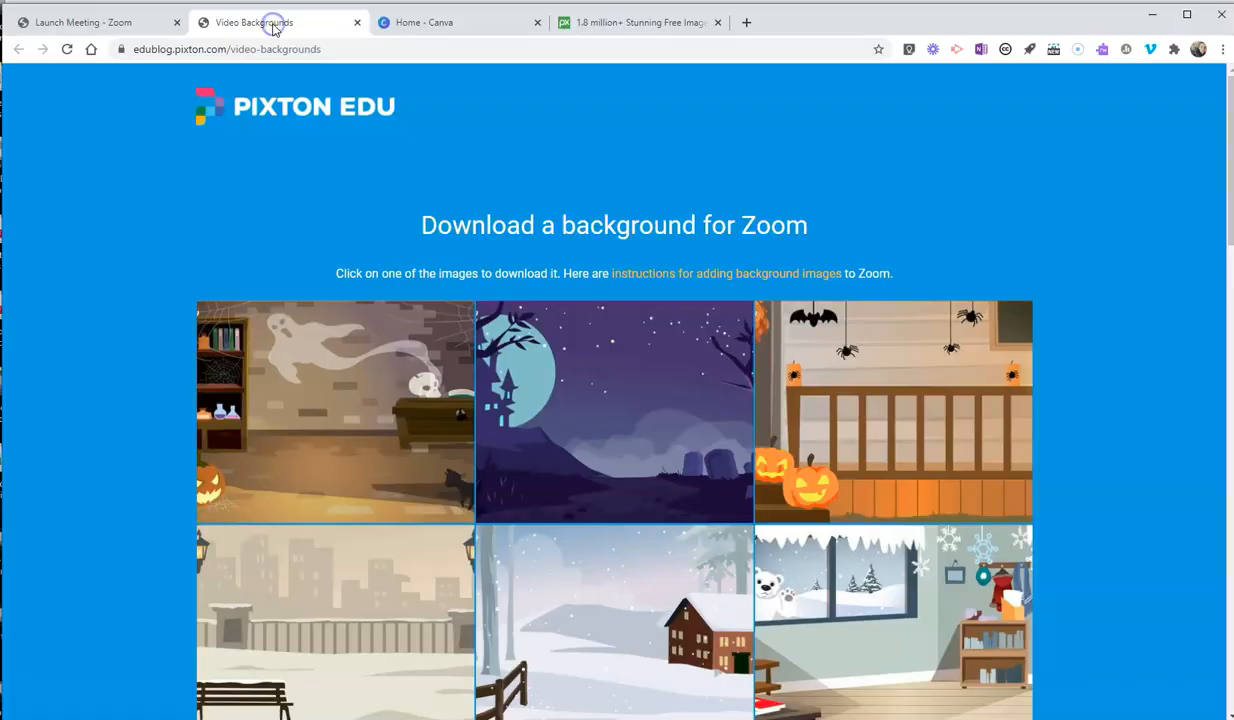
pyautogui.moveTo(245, 107)
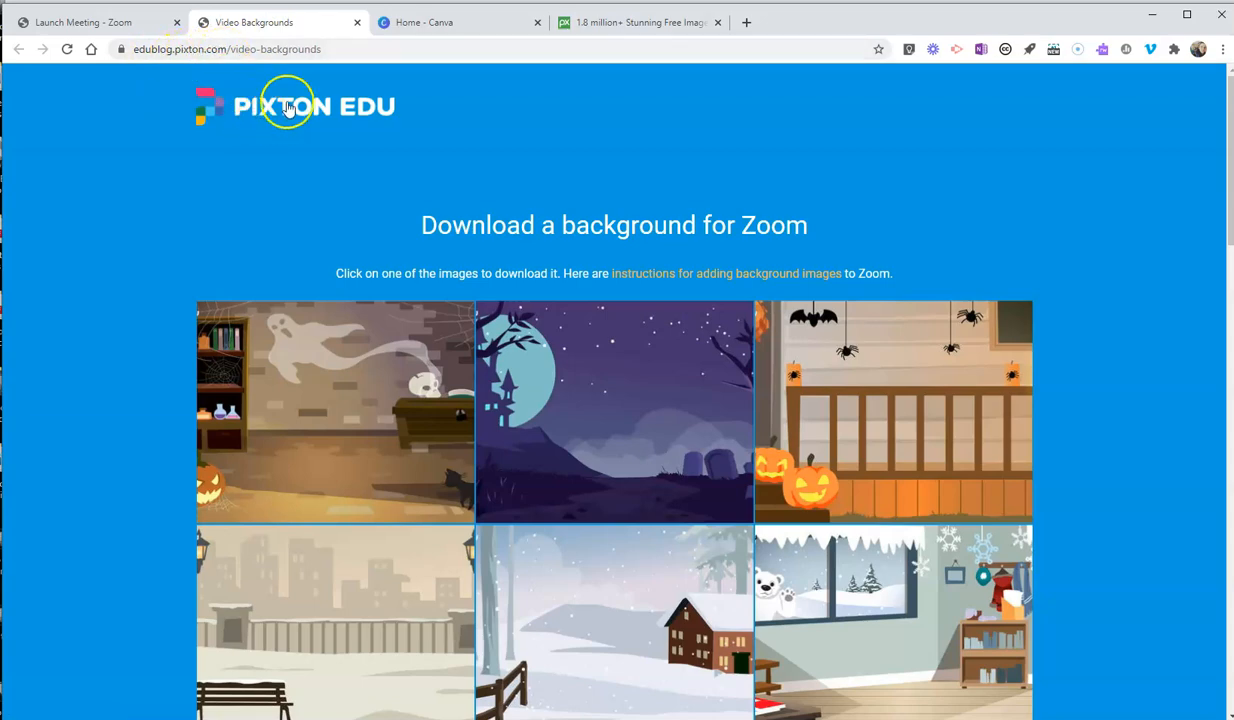
# - Scroll through the Pixton EDU gallery of downloadable Zoom background scenes
pyautogui.scroll(-3)
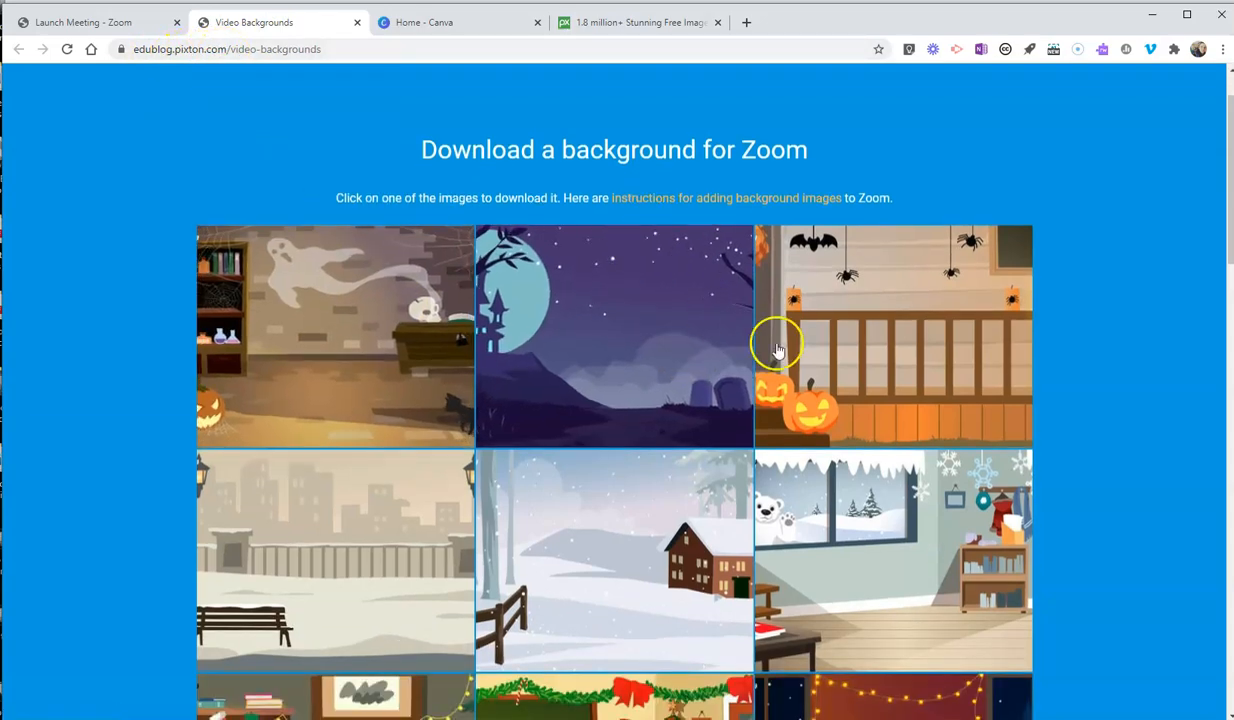
pyautogui.scroll(-3)
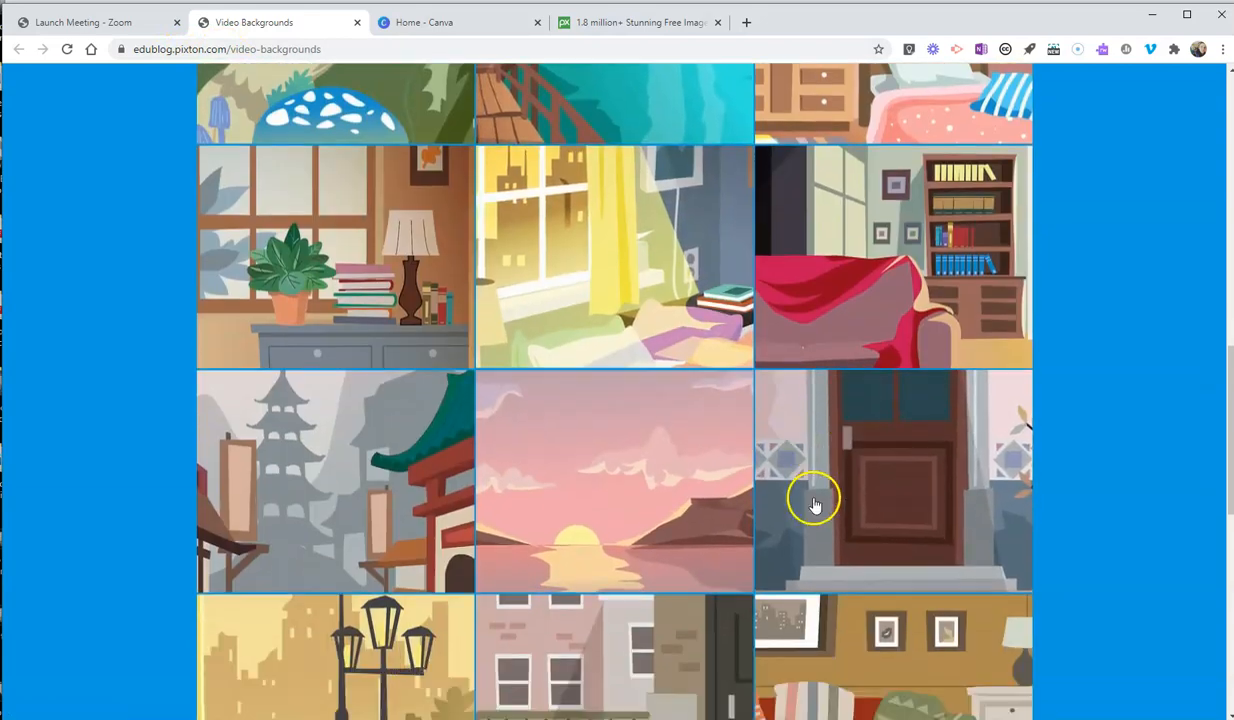
pyautogui.scroll(-3)
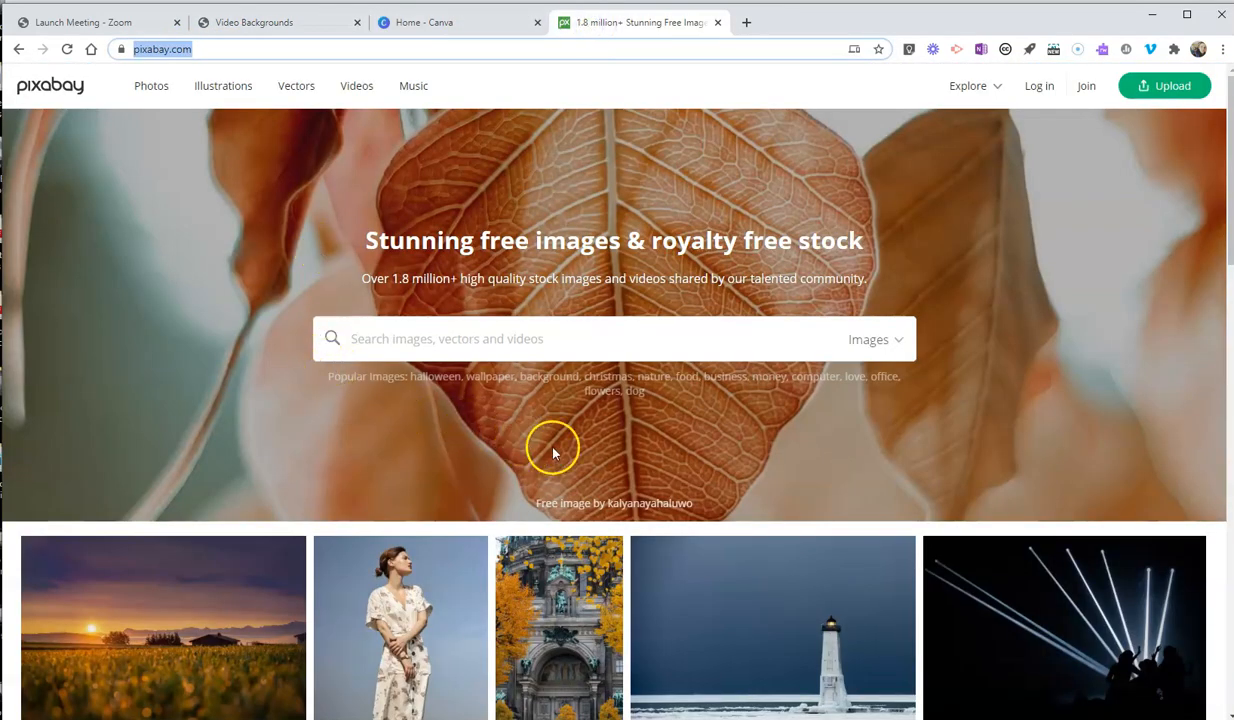
pyautogui.moveTo(384, 54)
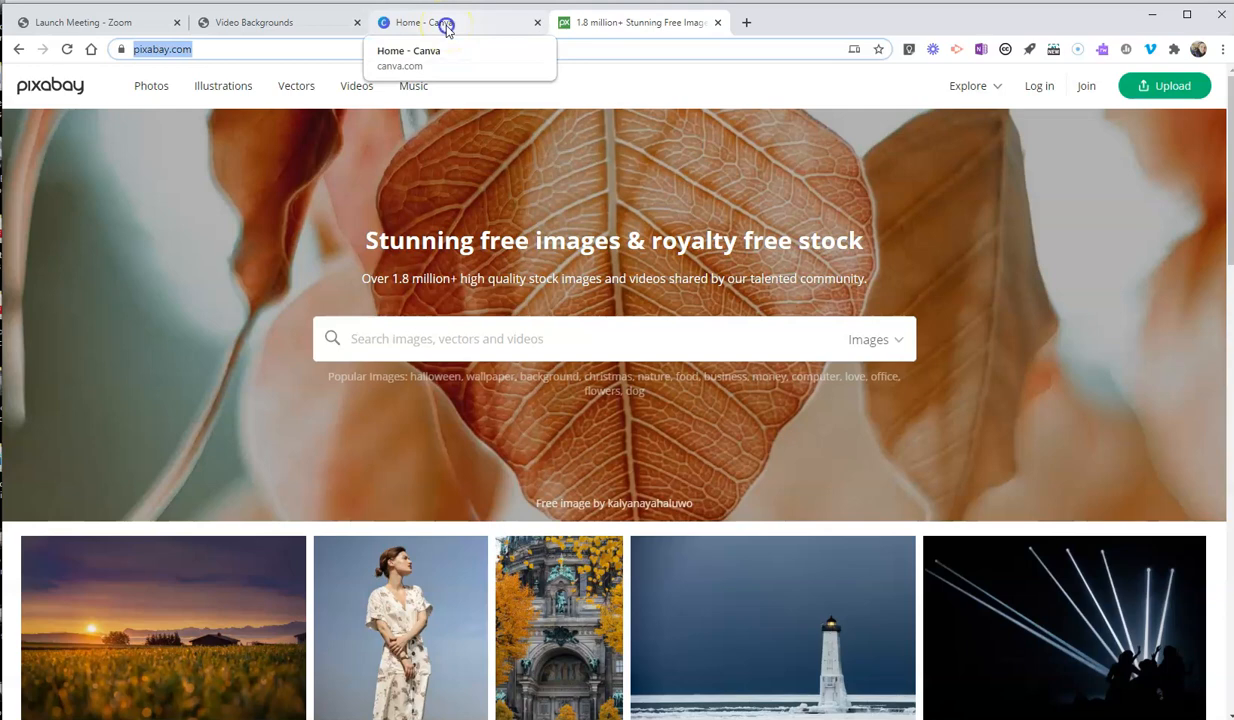
# - Move from the Pixabay homepage to the Canva home page
pyautogui.click(450, 22)
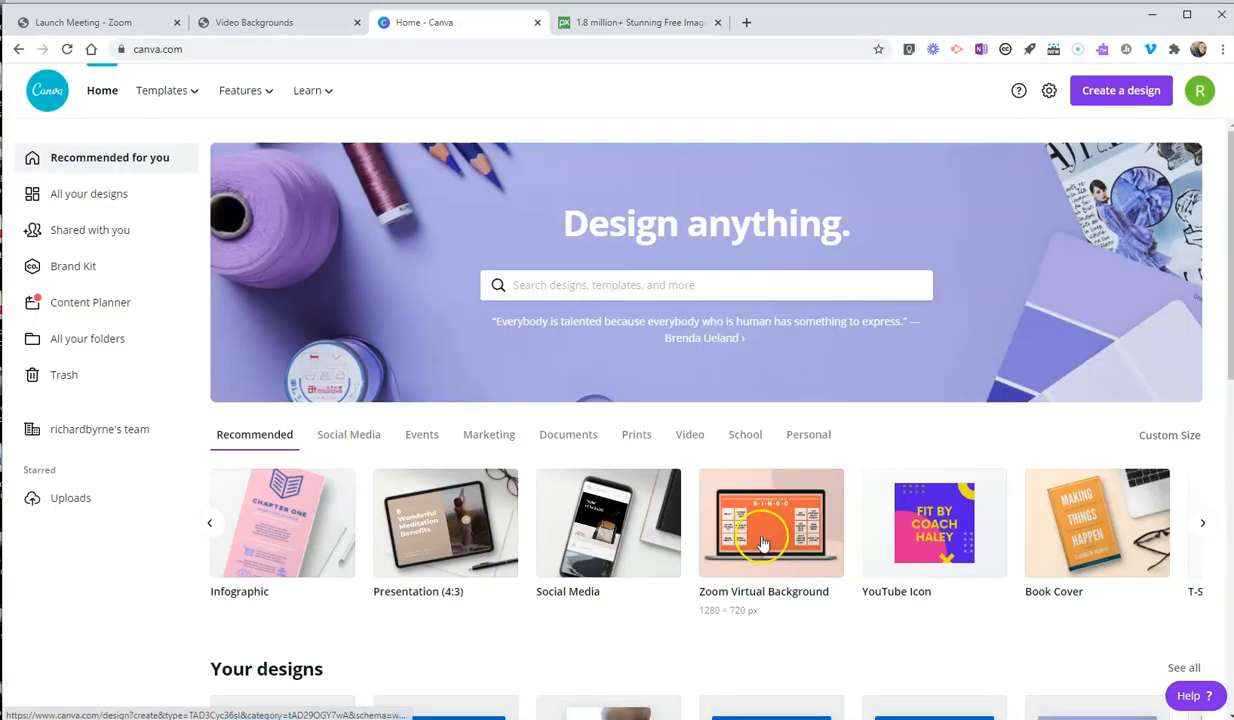
# - Start a blank Zoom Virtual Background design from Canva's home page templates
pyautogui.click(771, 522)
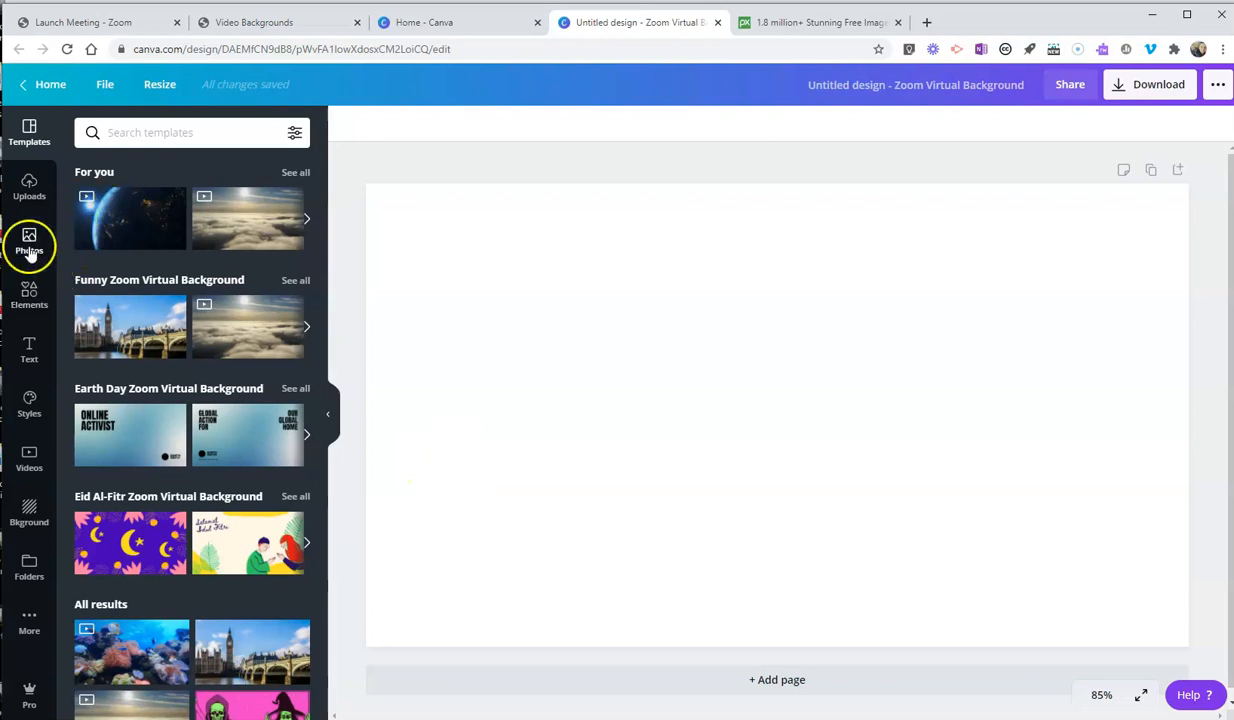
# - Add a heading text box reading 'Welcome to Class!'
pyautogui.click(29, 348)
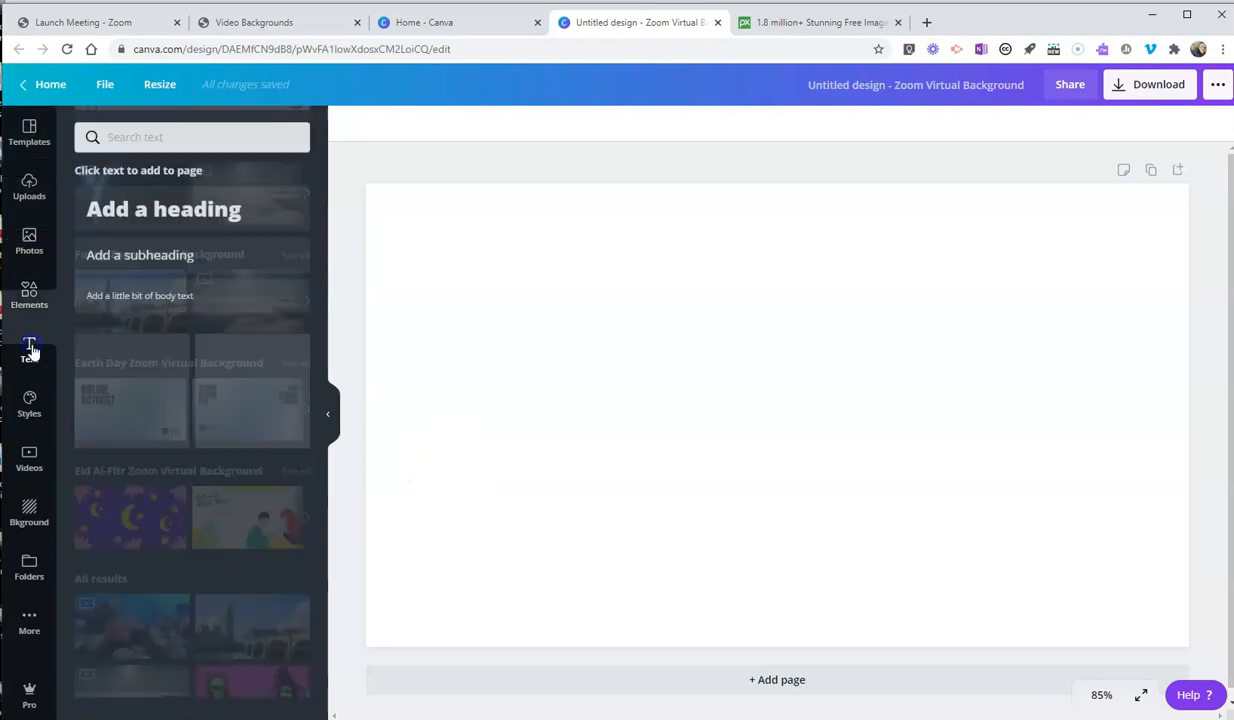
pyautogui.click(163, 204)
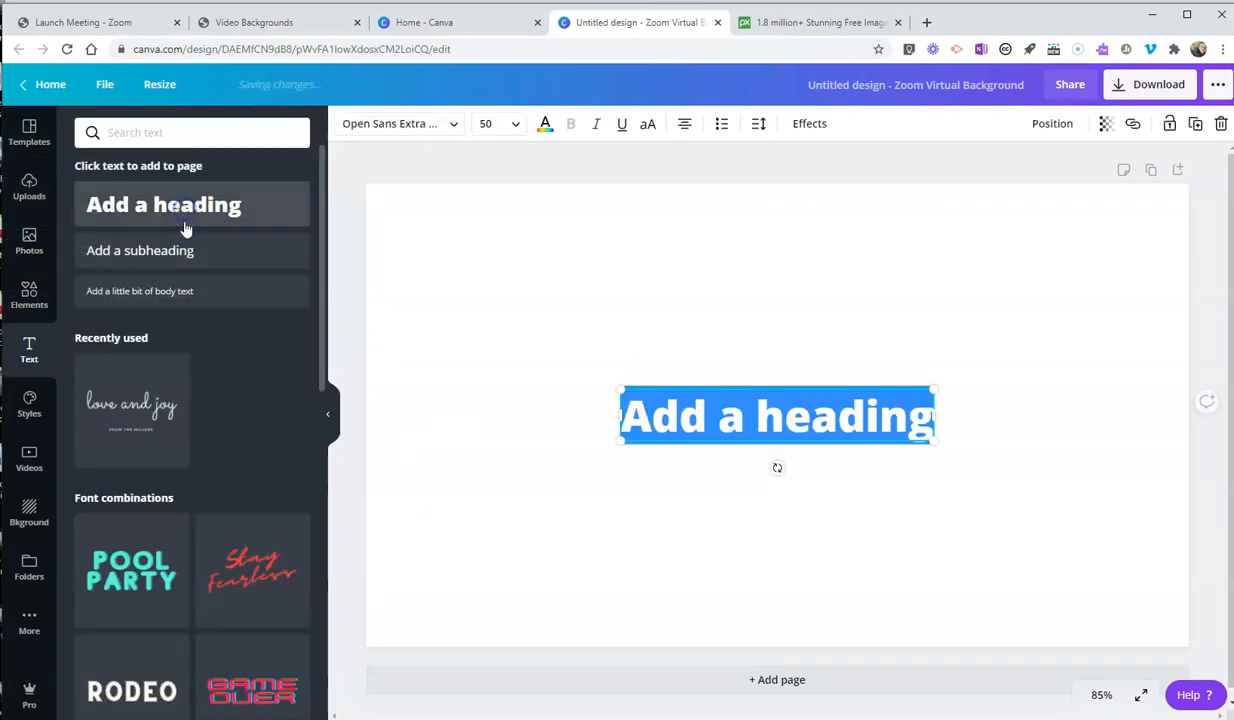
pyautogui.write('Welcome to Class')
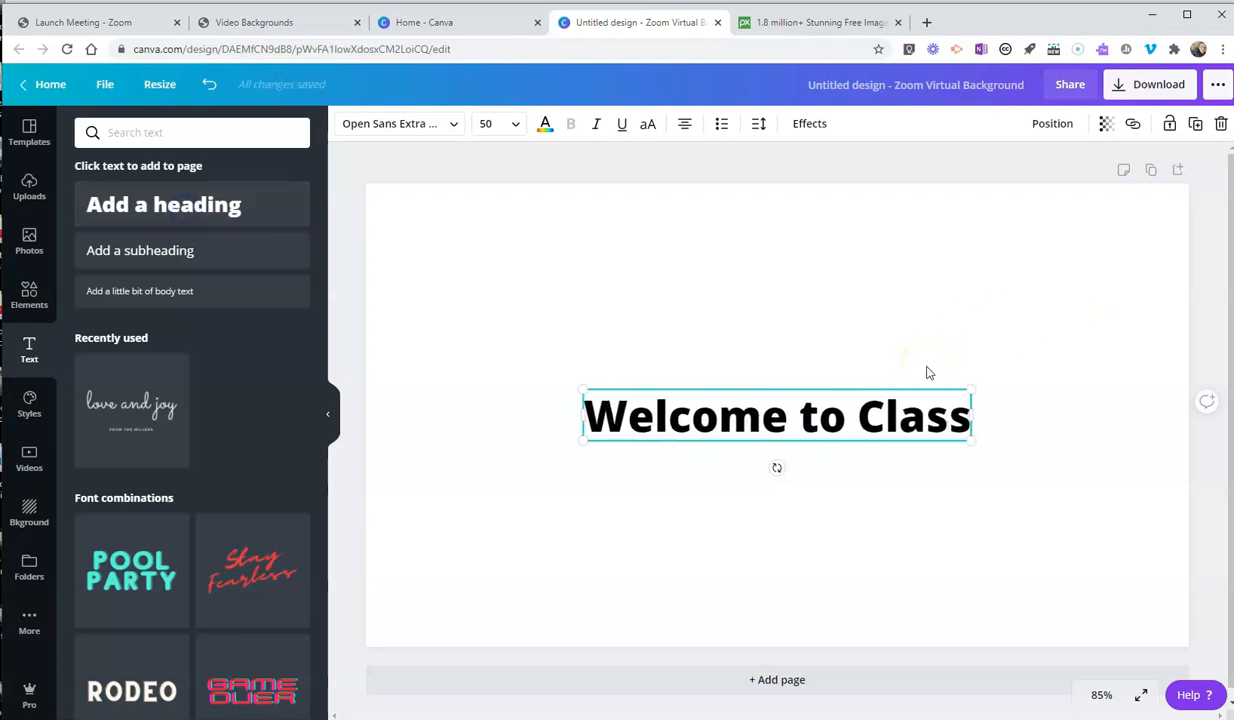
pyautogui.write('!')
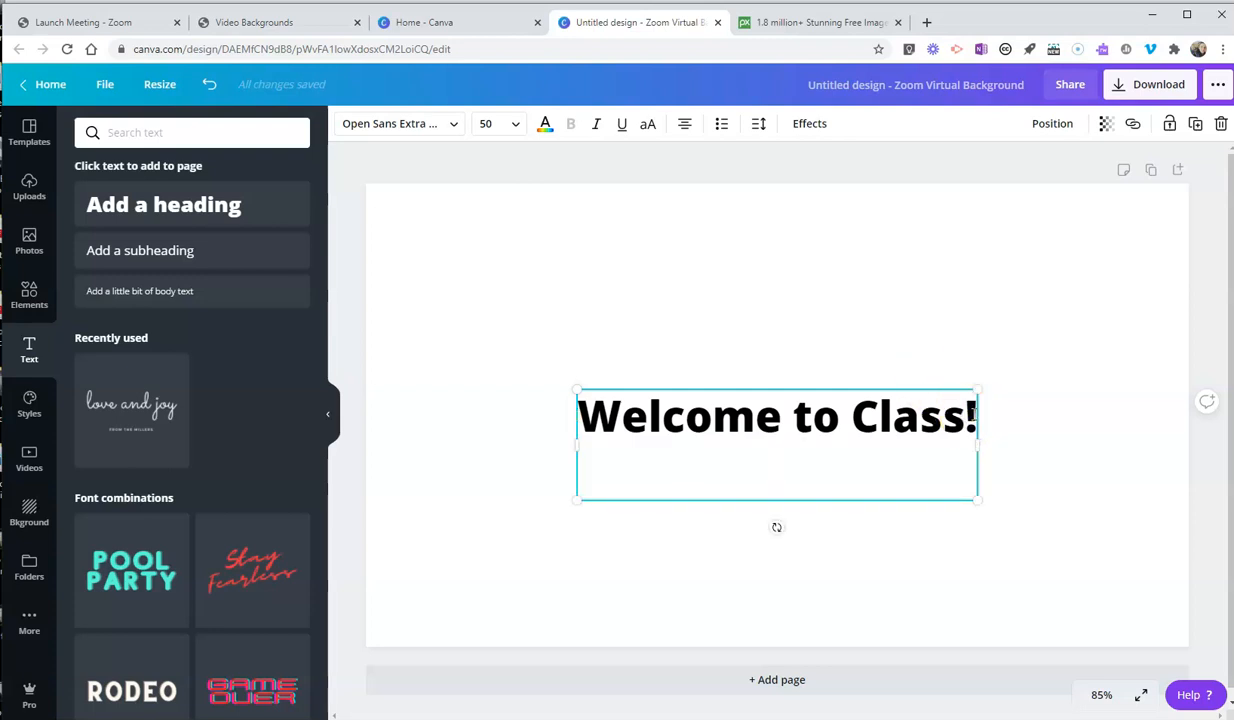
# - Add a numbered list 'Vocab' and 'Review for quiz', and move the text to the top right
pyautogui.write('Vova')
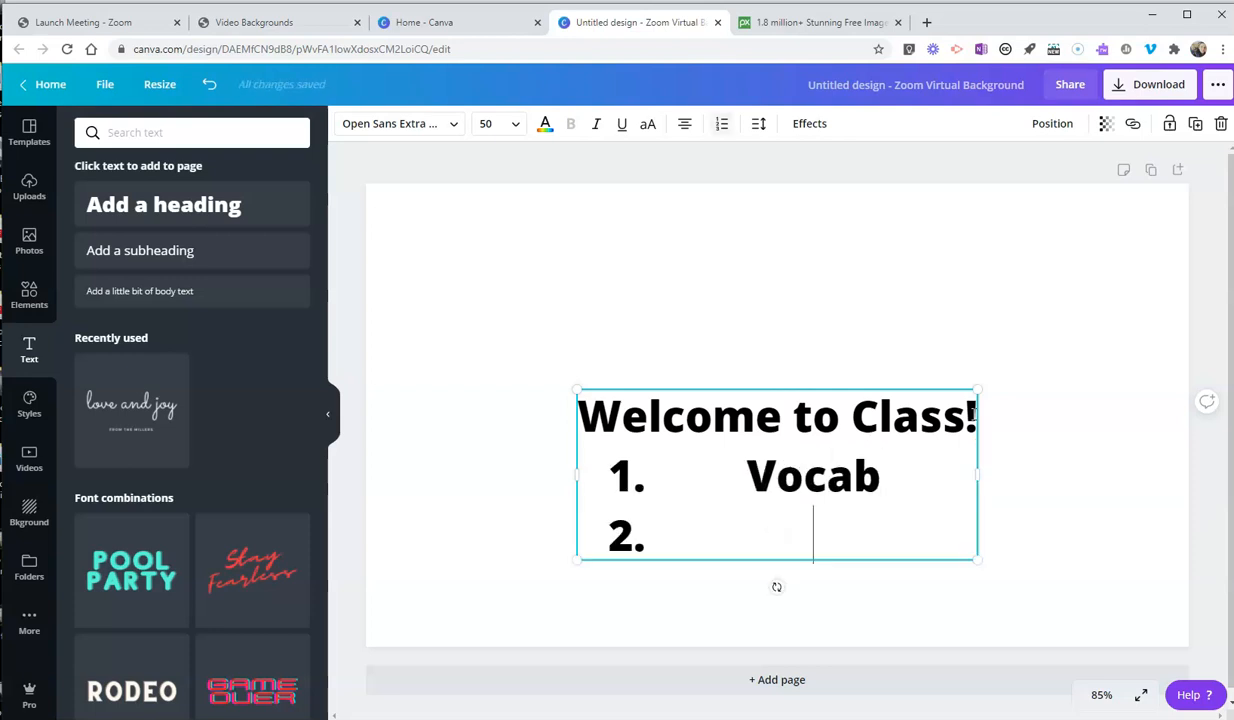
pyautogui.write('Review for quiz')
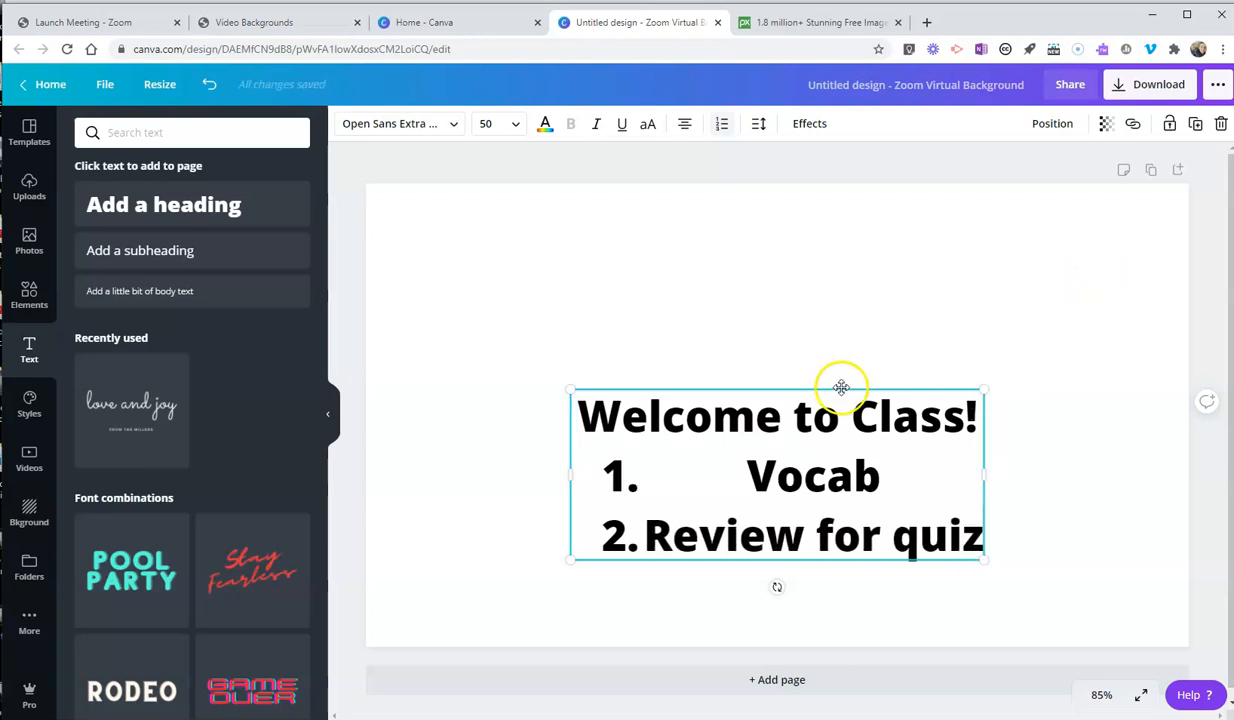
pyautogui.moveTo(841, 387); pyautogui.dragTo(1040, 203)
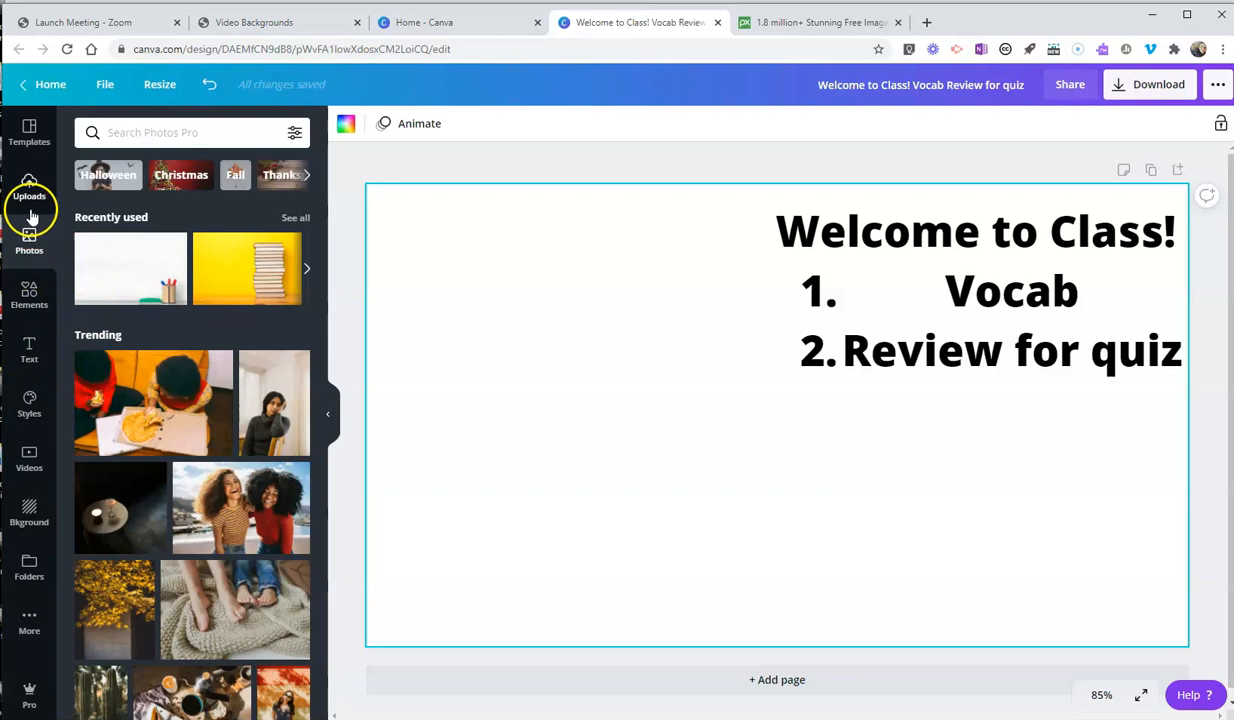
# - Set the uploaded autumn leaf-on-granite photo as the background and download the design as PNG
pyautogui.click(29, 188)
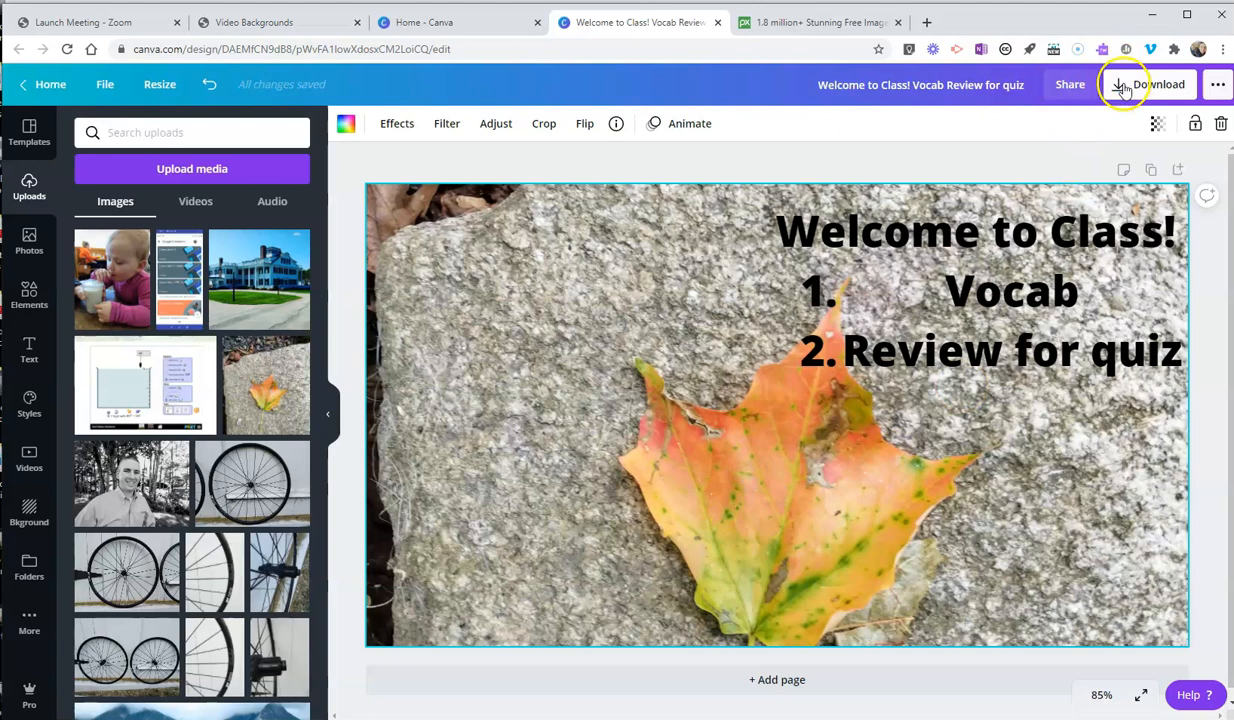
pyautogui.click(1149, 84)
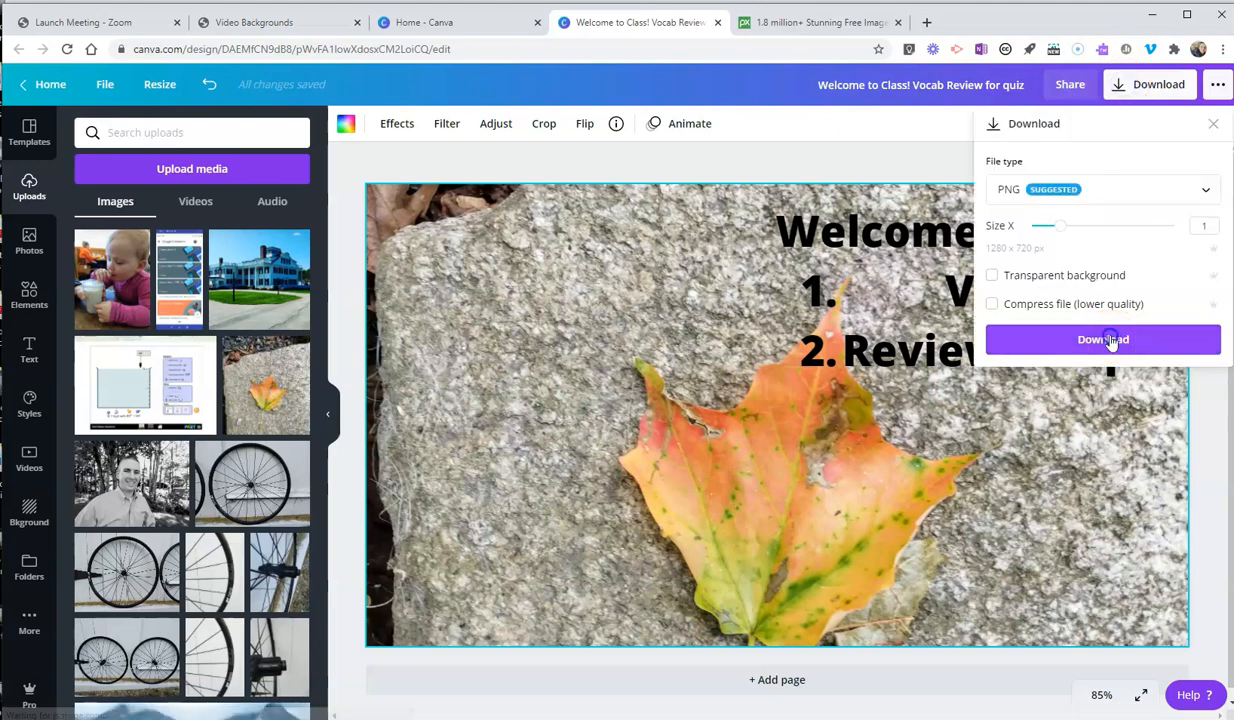
pyautogui.click(1102, 339)
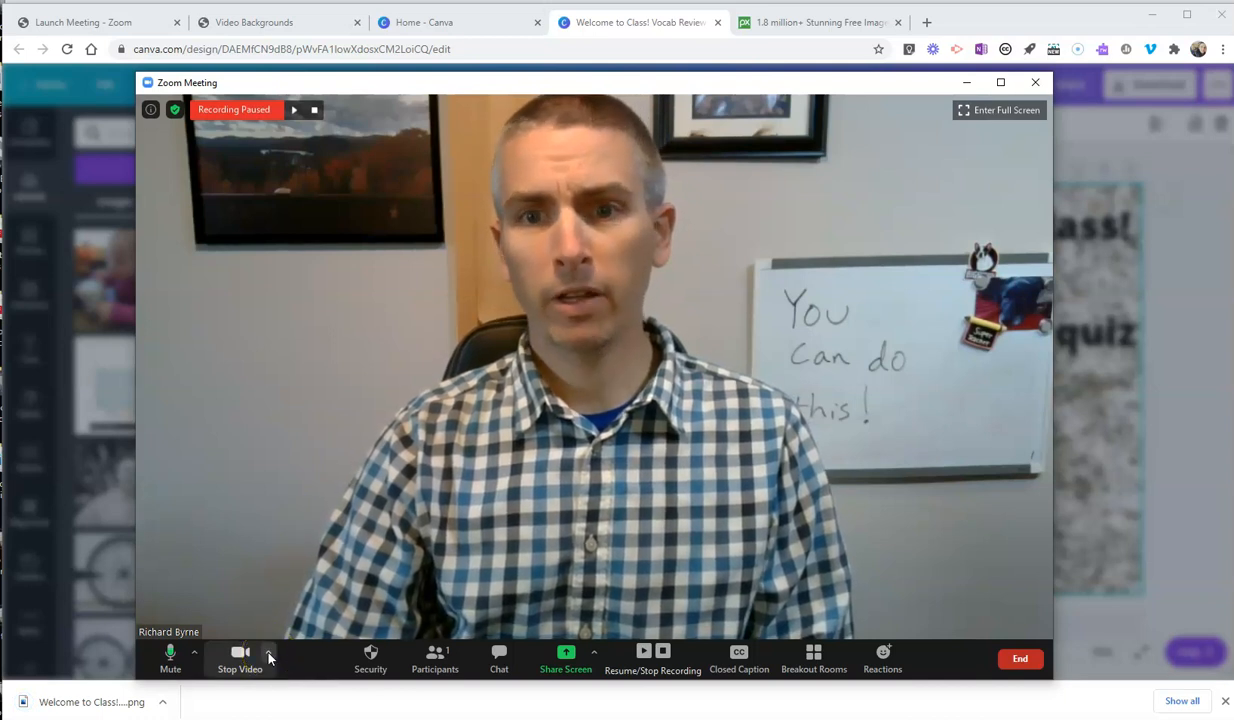
# - Open Zoom's Virtual Background settings from the Stop Video menu and begin adding an image
pyautogui.click(269, 652)
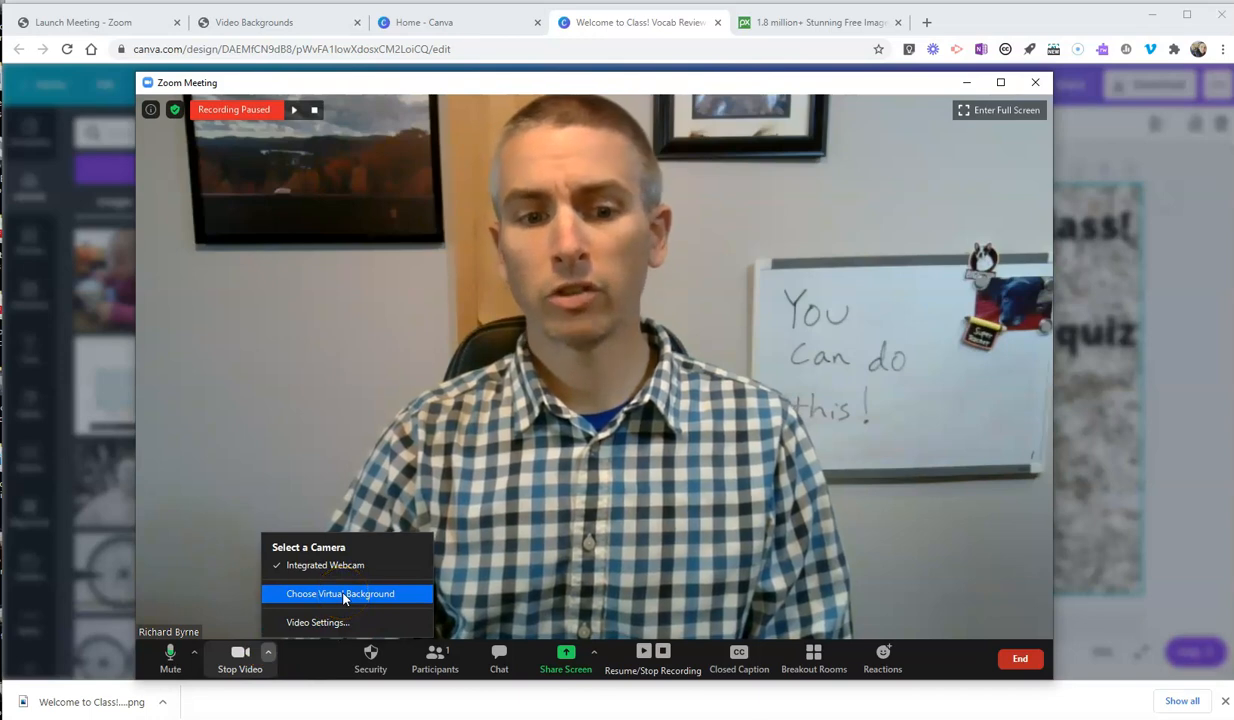
pyautogui.click(340, 593)
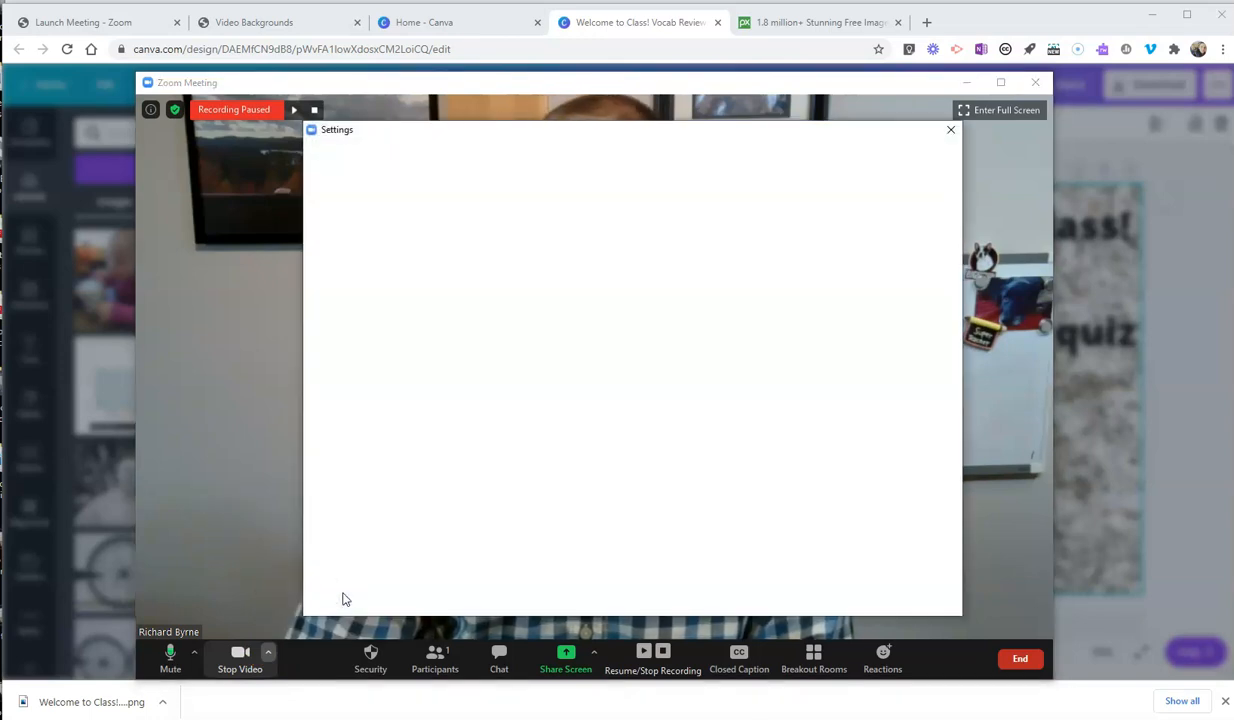
pyautogui.click(388, 279)
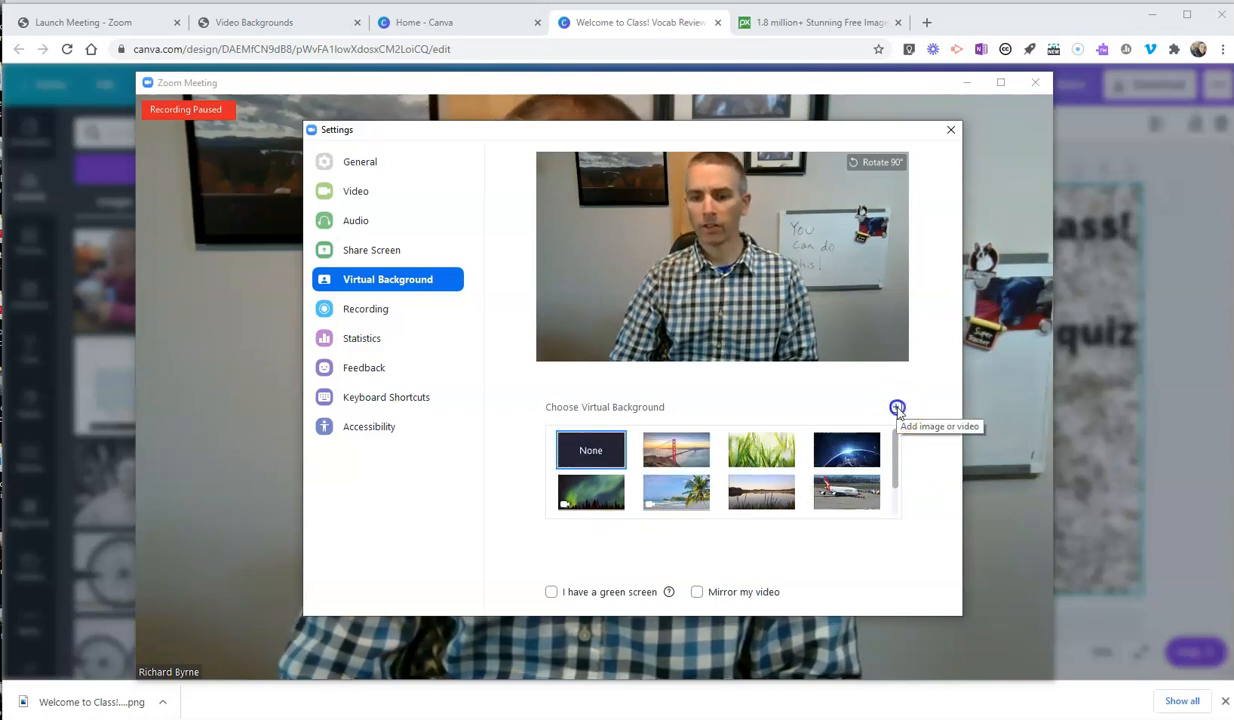
pyautogui.click(896, 407)
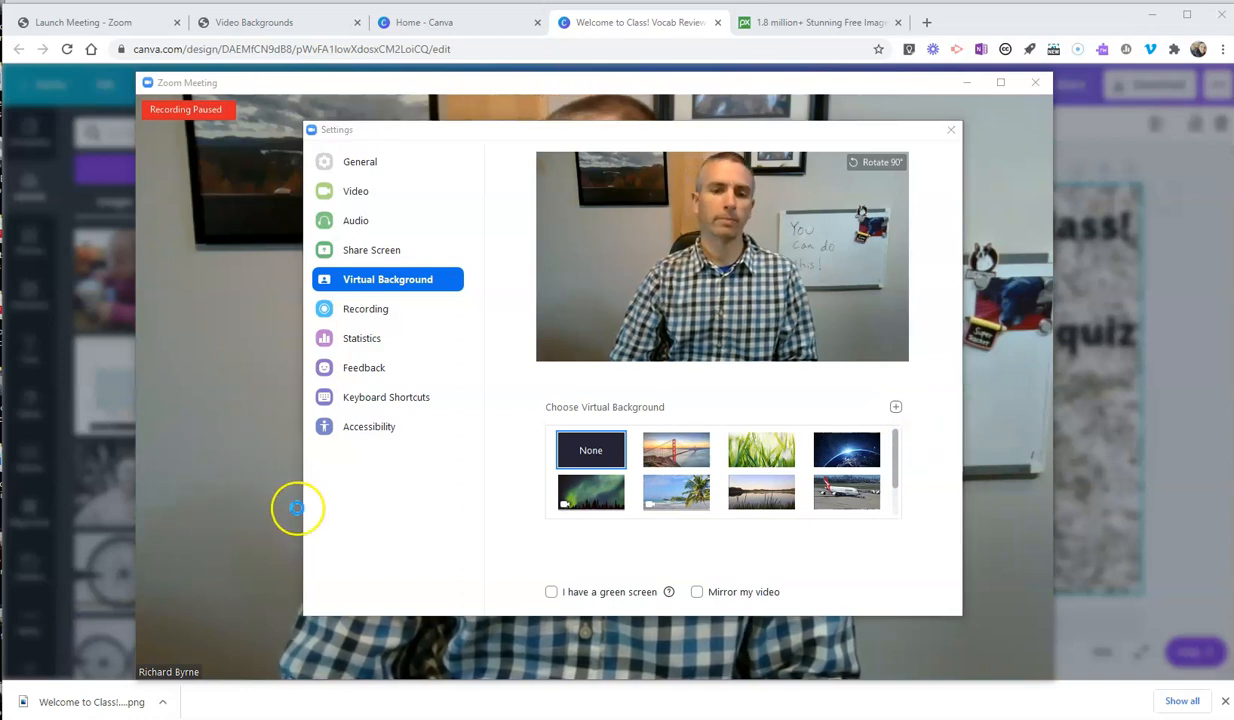
# - Add the autumn trees photo from the desktop and apply it as the virtual background
pyautogui.click(895, 406)
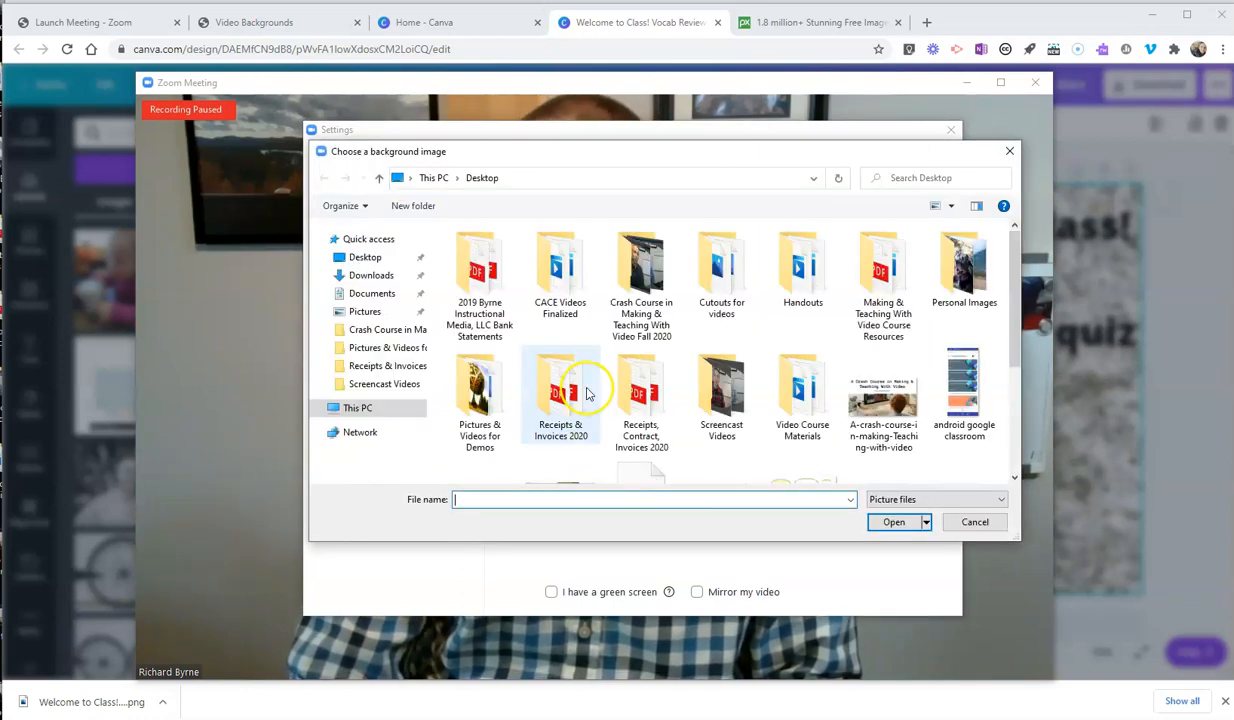
pyautogui.scroll(-3)
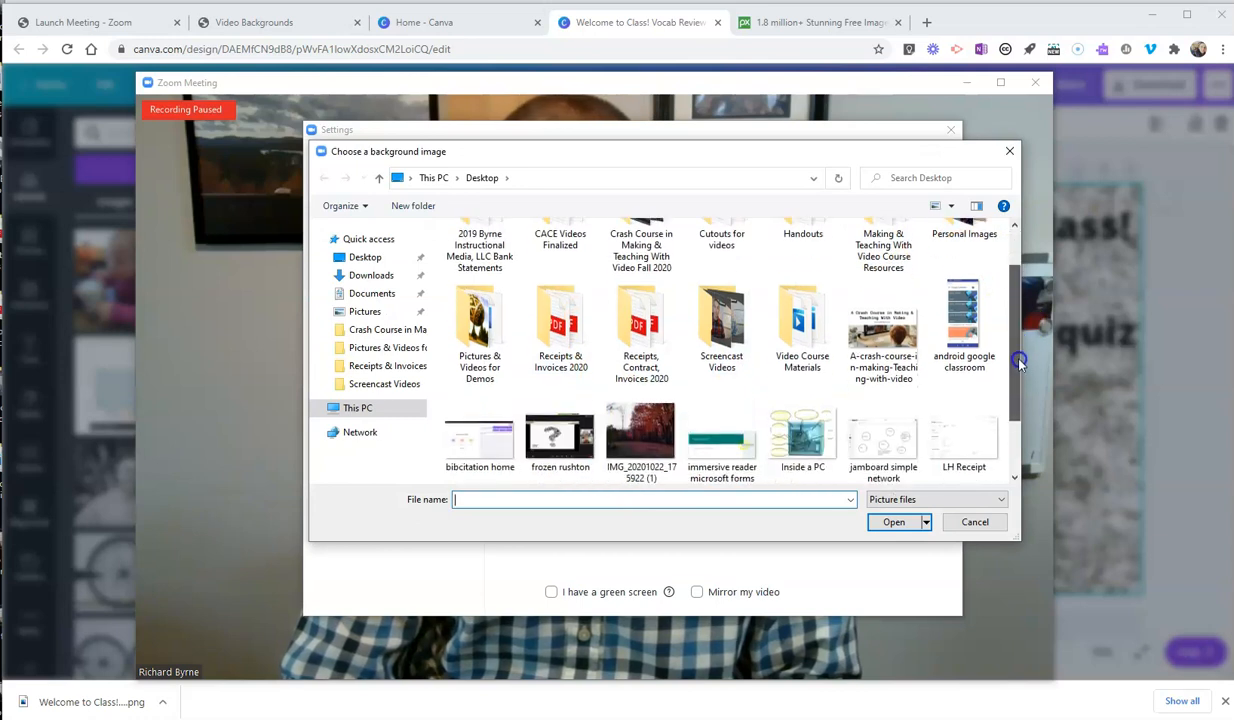
pyautogui.scroll(-3)
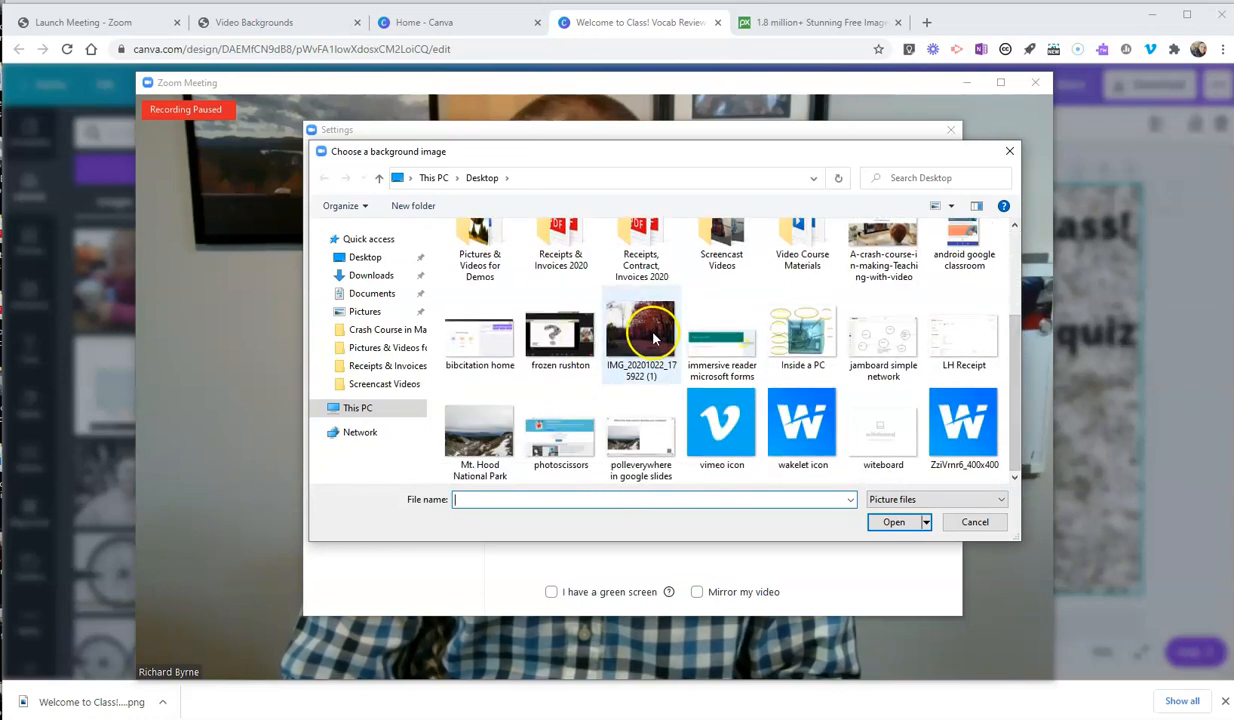
pyautogui.click(641, 333)
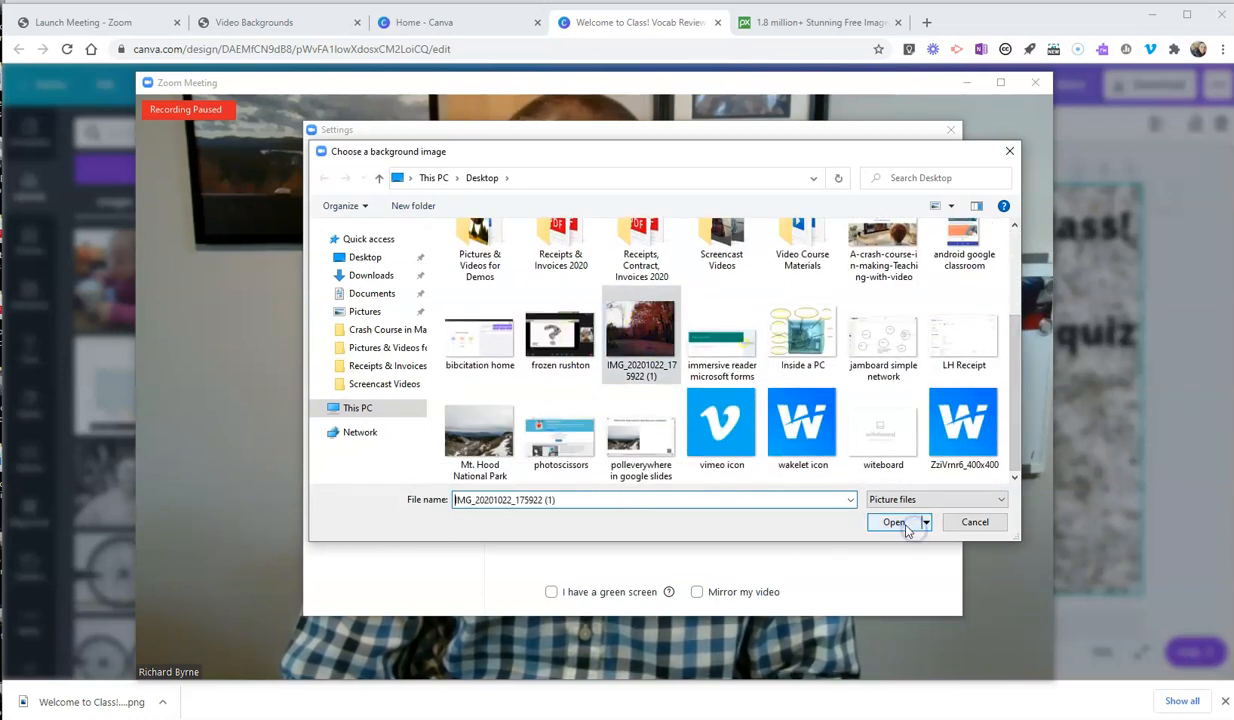
pyautogui.click(893, 522)
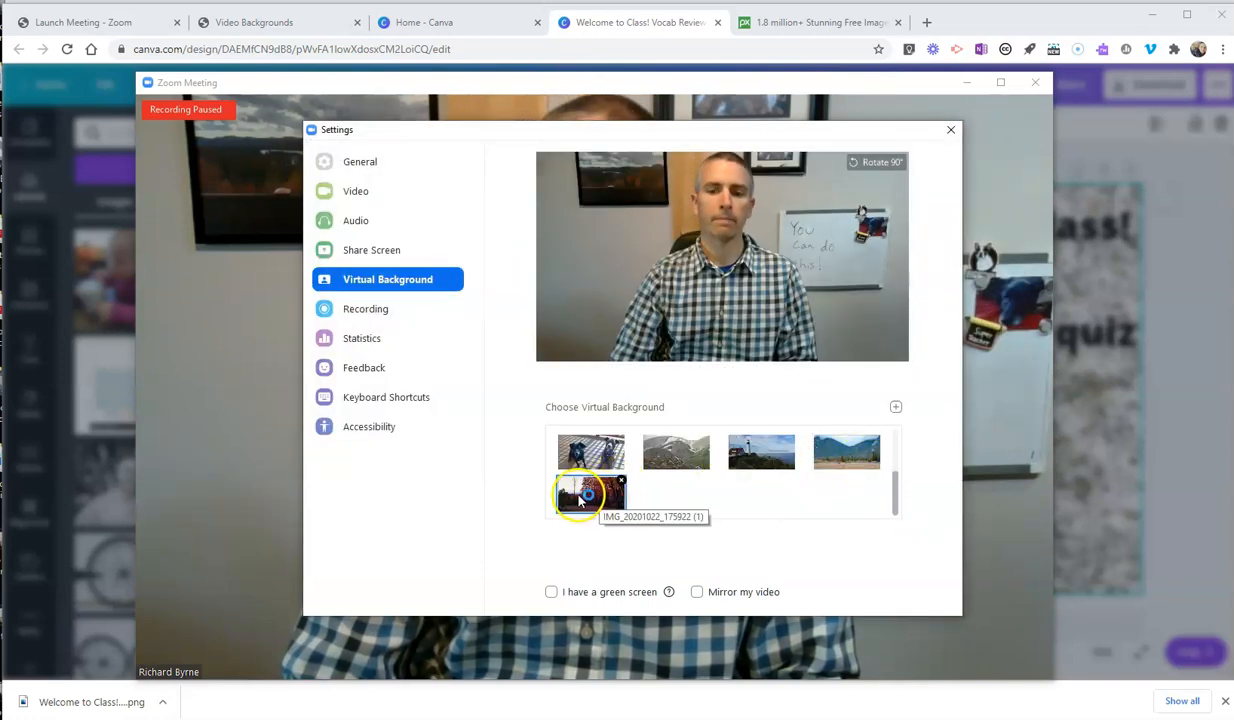
pyautogui.click(590, 493)
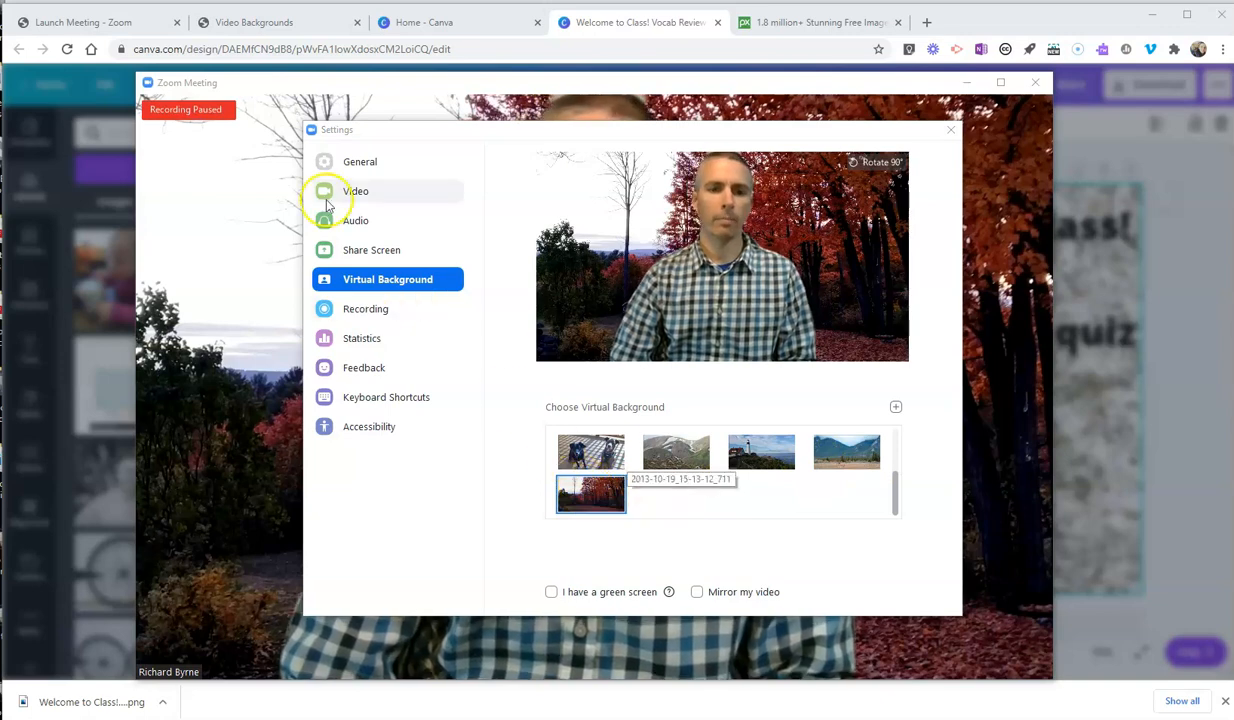